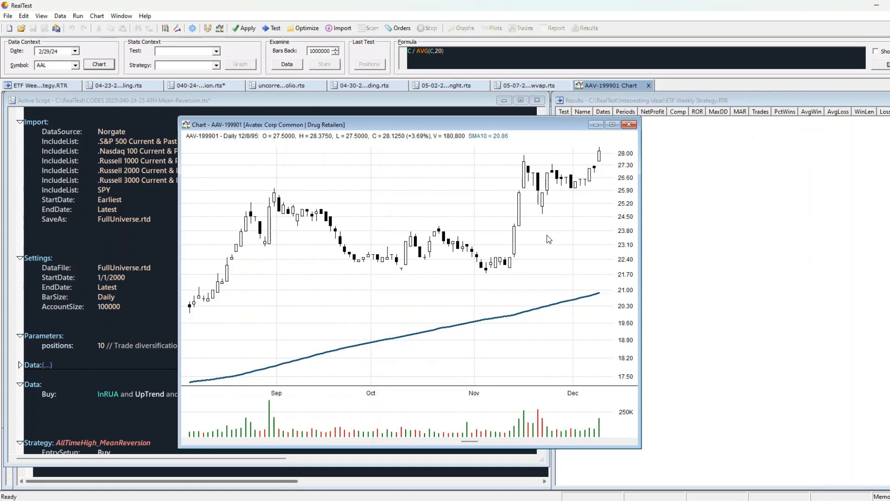
{"action": "mouse_move", "coordinate": [534, 155]}
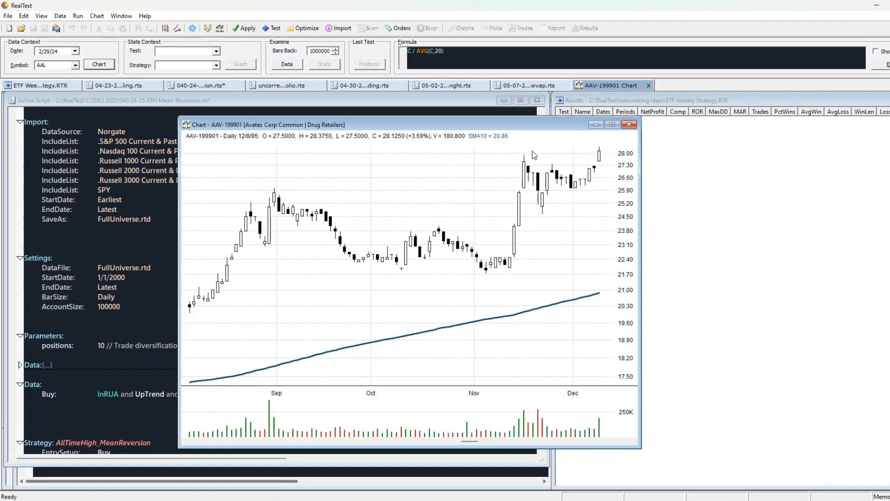
{"action": "mouse_move", "coordinate": [600, 167]}
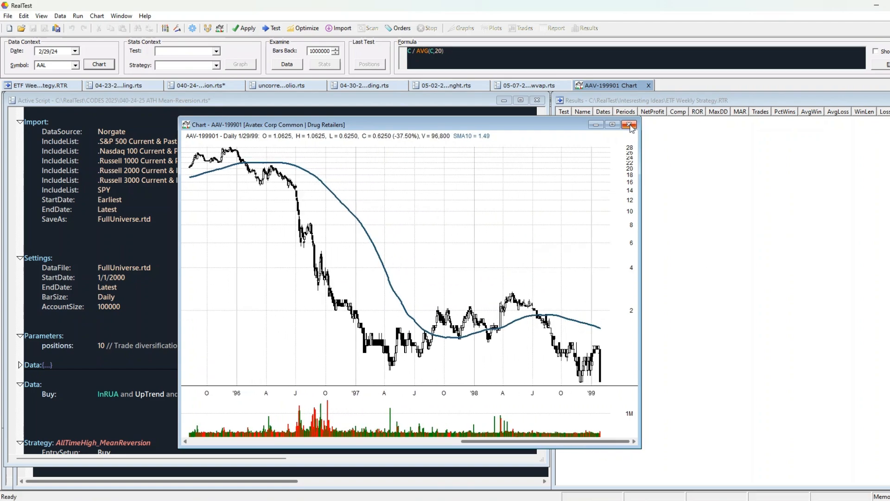
Close the AAV-199901 chart window, returning to the ATH Mean-Reversion script
{"action": "left_click", "coordinate": [629, 124]}
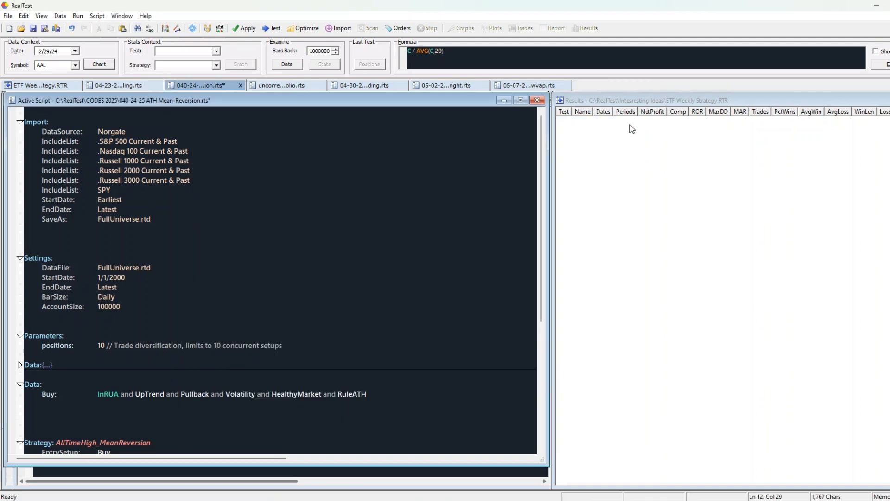
{"action": "mouse_move", "coordinate": [469, 238]}
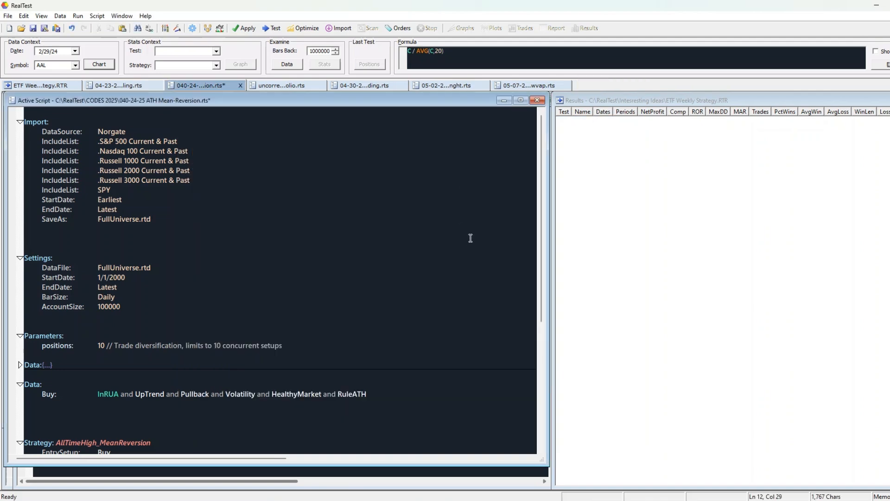
{"action": "left_click", "coordinate": [99, 63]}
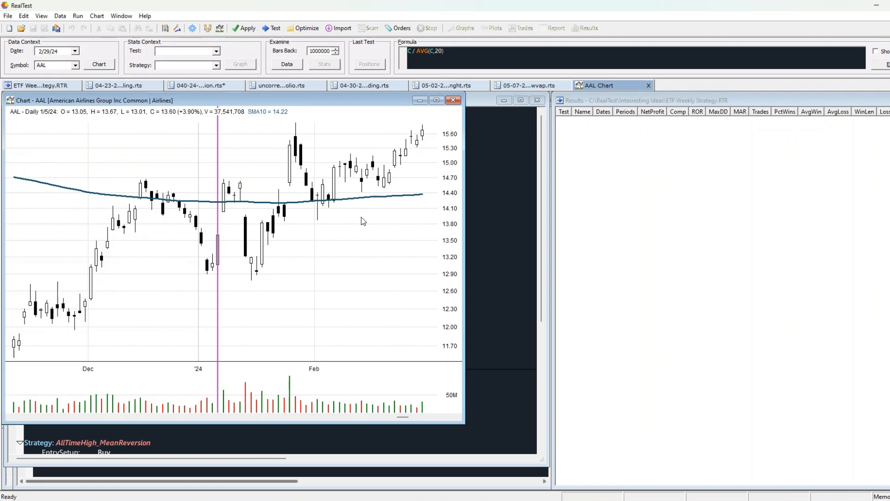
{"action": "mouse_move", "coordinate": [320, 211]}
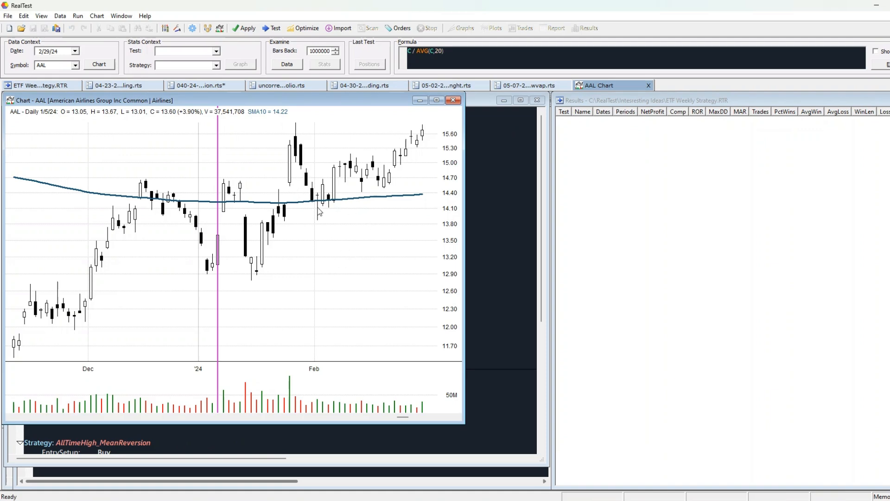
{"action": "mouse_move", "coordinate": [372, 153]}
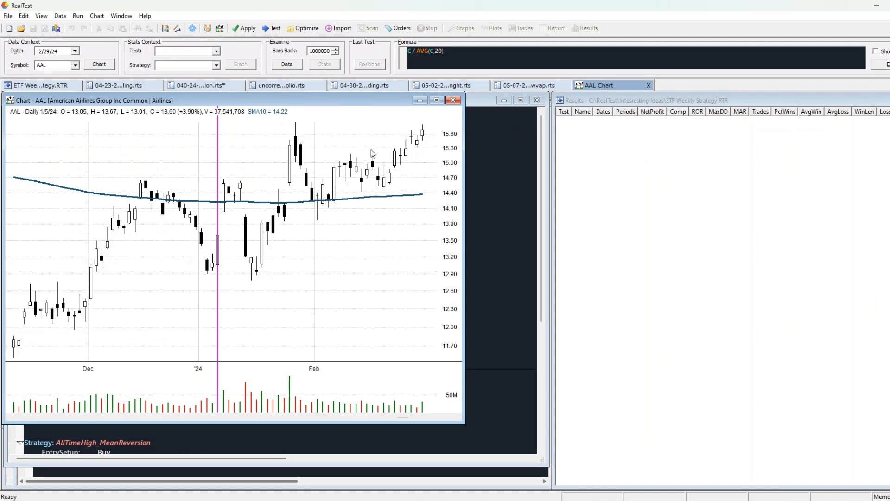
{"action": "mouse_move", "coordinate": [409, 142]}
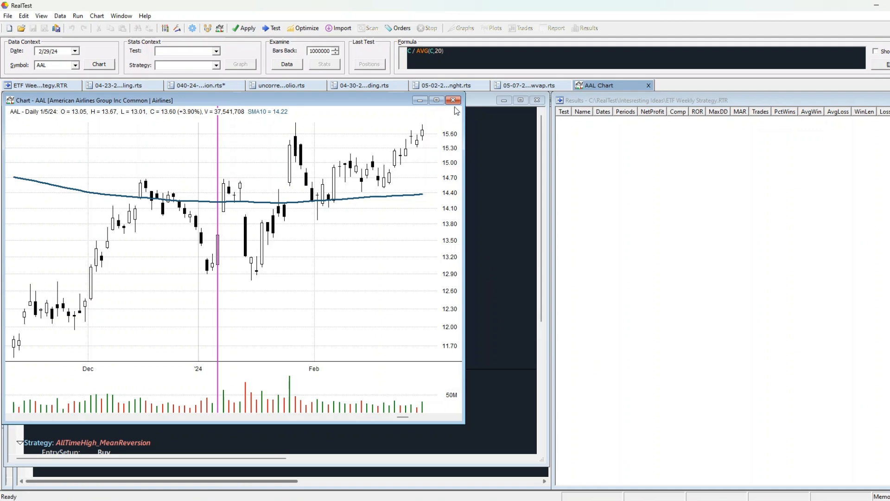
{"action": "mouse_move", "coordinate": [454, 101]}
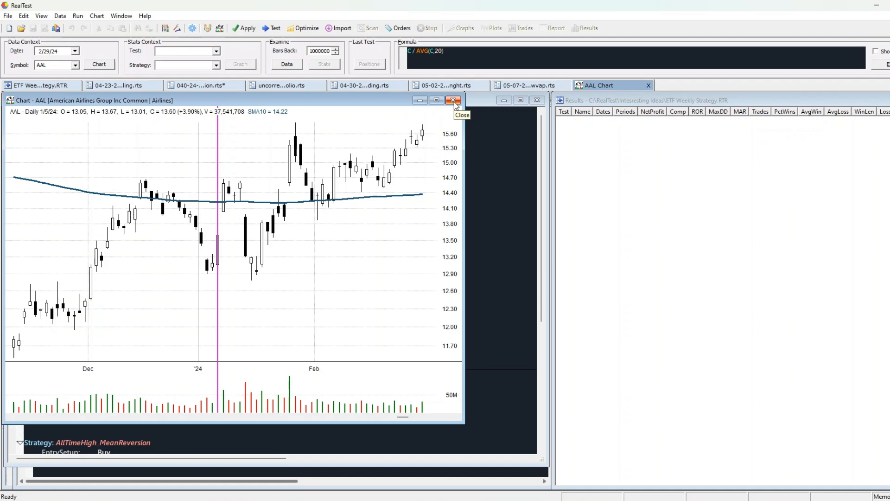
{"action": "left_click", "coordinate": [454, 100]}
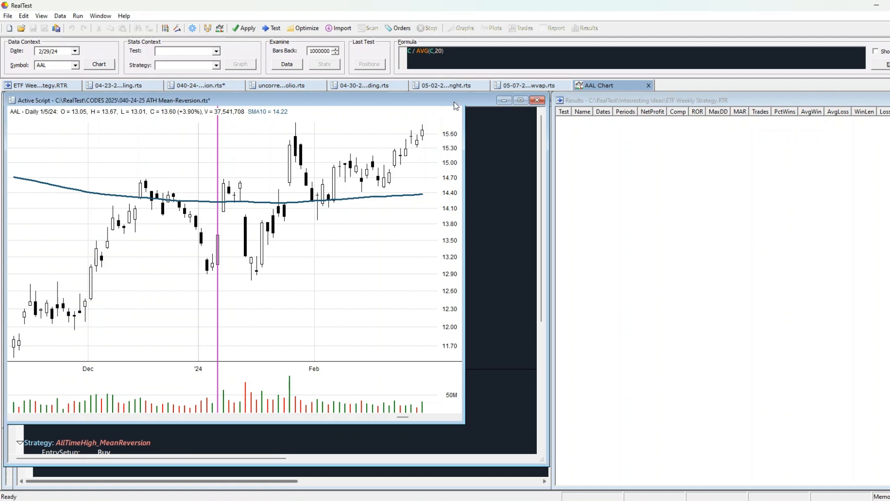
Review the HTML report's Monthly Percent Gains, Strategy Correlations and Daily Stats Graphs in Chrome
{"action": "left_click", "coordinate": [274, 28]}
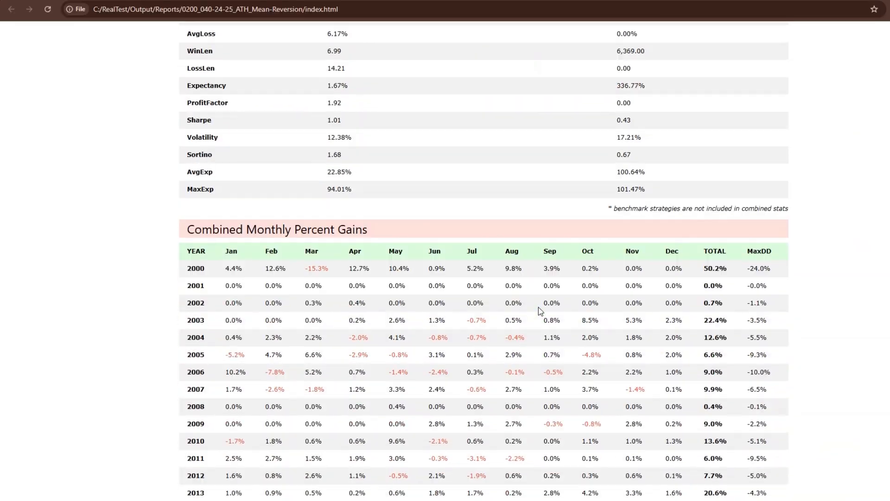
{"action": "scroll", "scroll_direction": "down", "scroll_amount": 3}
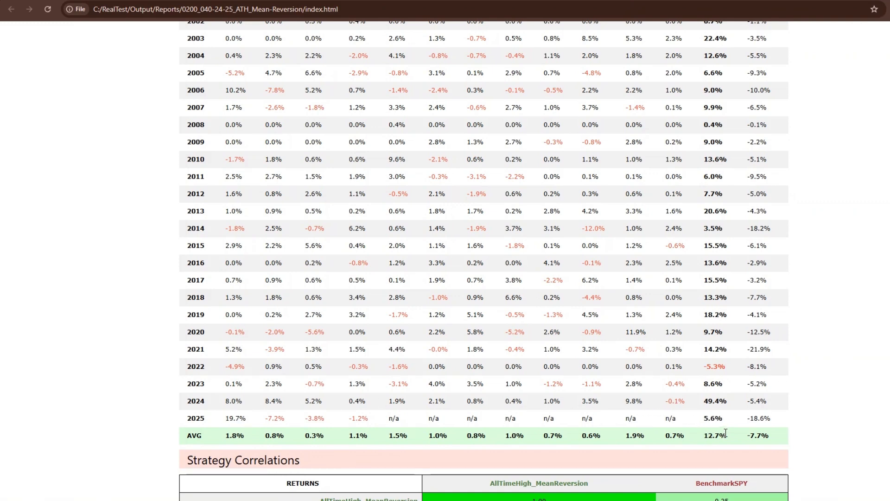
{"action": "scroll", "scroll_direction": "down", "scroll_amount": 3}
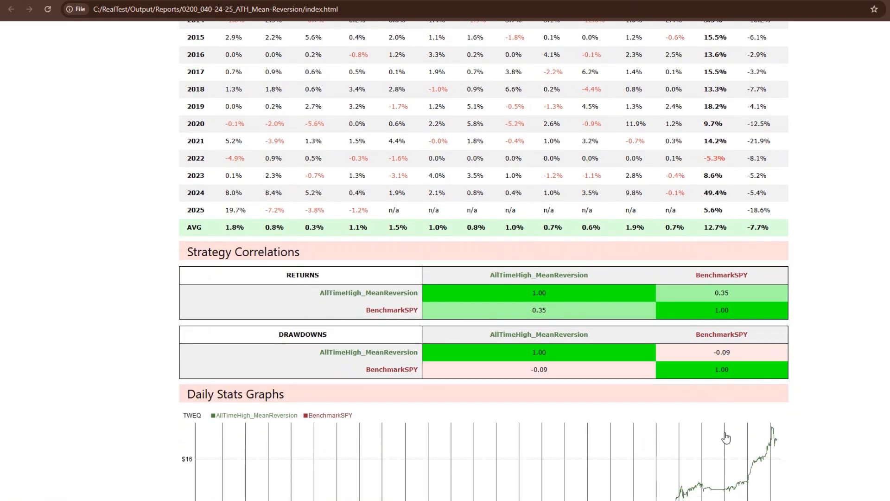
{"action": "scroll", "scroll_direction": "down", "scroll_amount": 3}
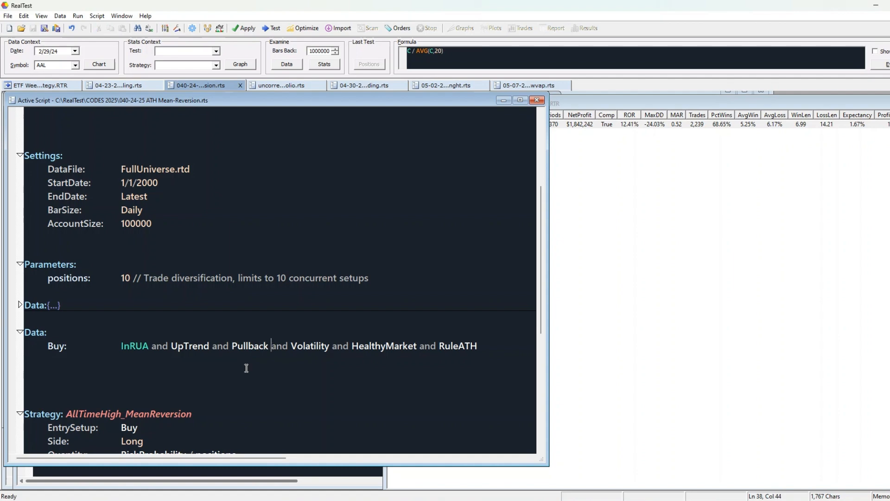
{"action": "mouse_move", "coordinate": [267, 372]}
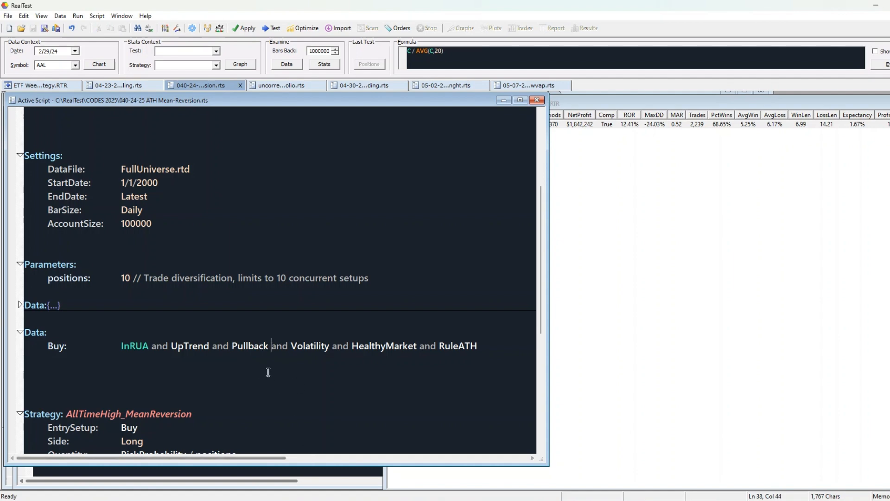
{"action": "double_click", "coordinate": [310, 346]}
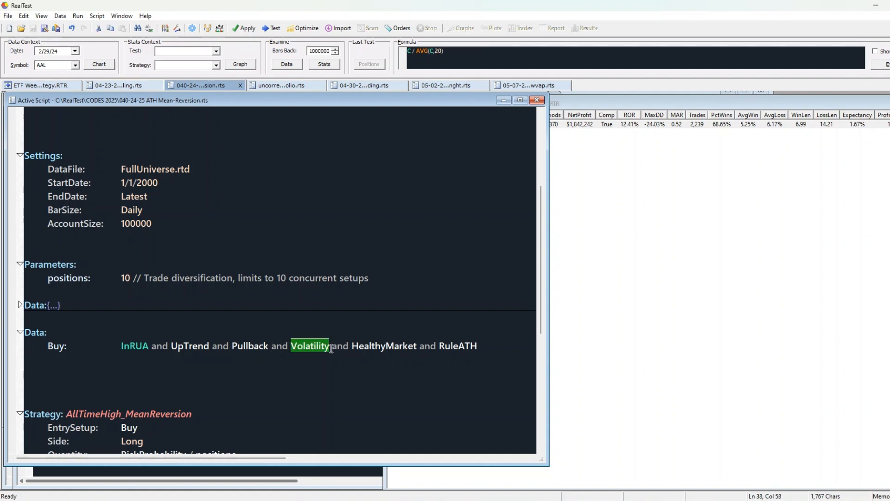
{"action": "left_click", "coordinate": [345, 391]}
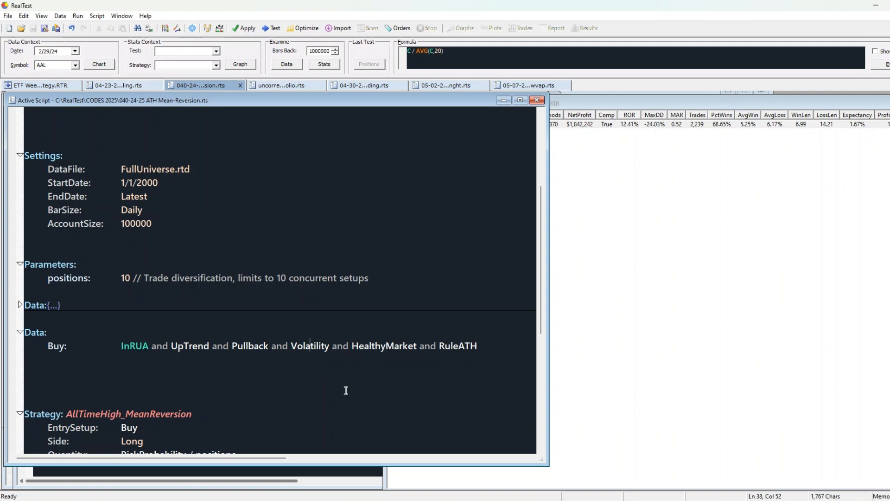
{"action": "mouse_move", "coordinate": [393, 386]}
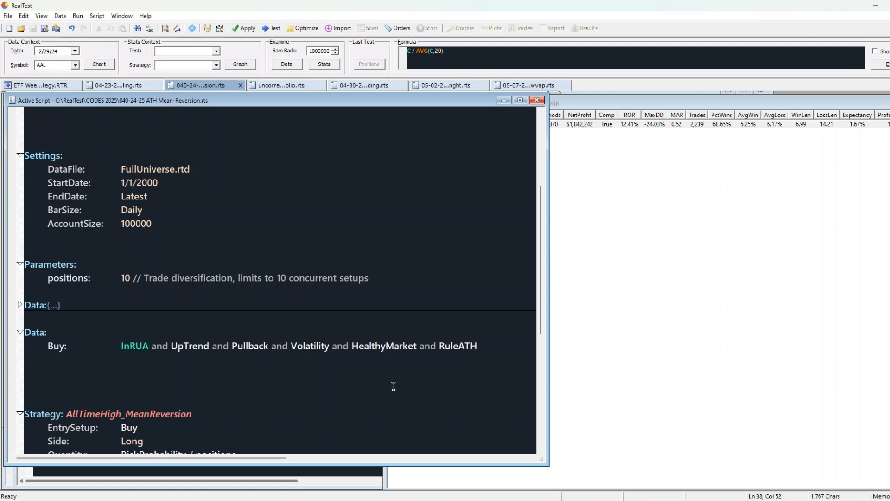
{"action": "mouse_move", "coordinate": [365, 349]}
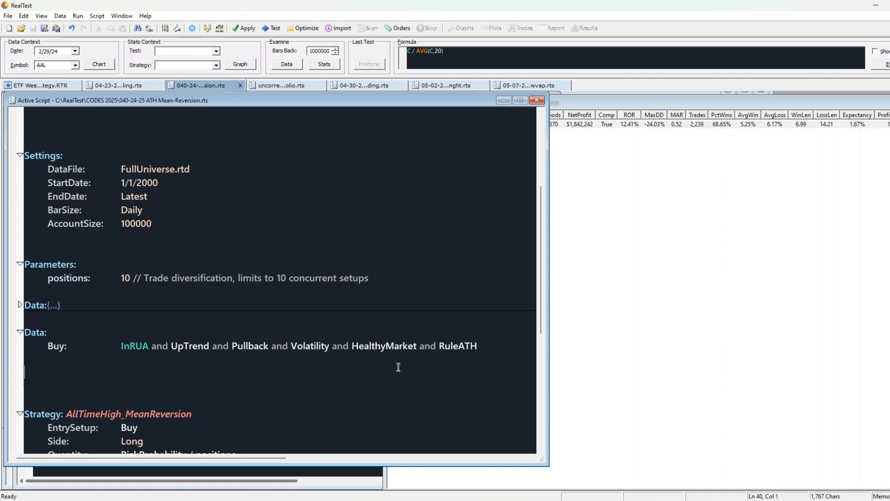
{"action": "double_click", "coordinate": [457, 346]}
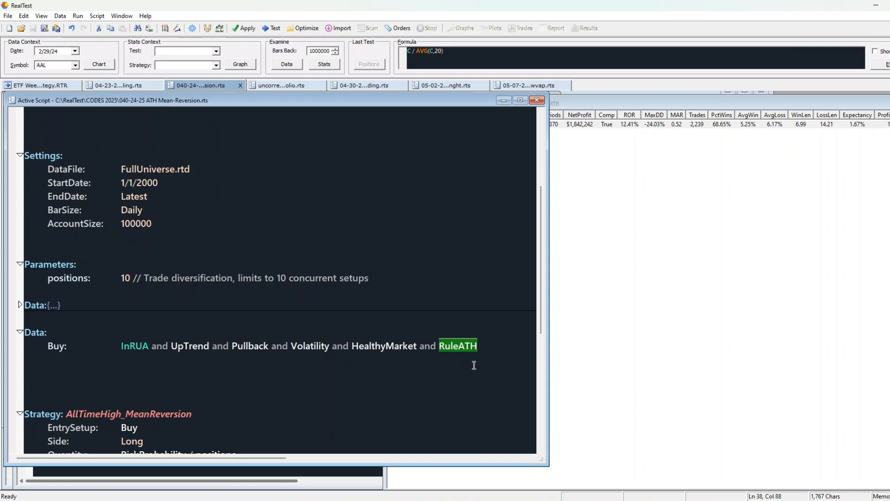
{"action": "left_click", "coordinate": [471, 366]}
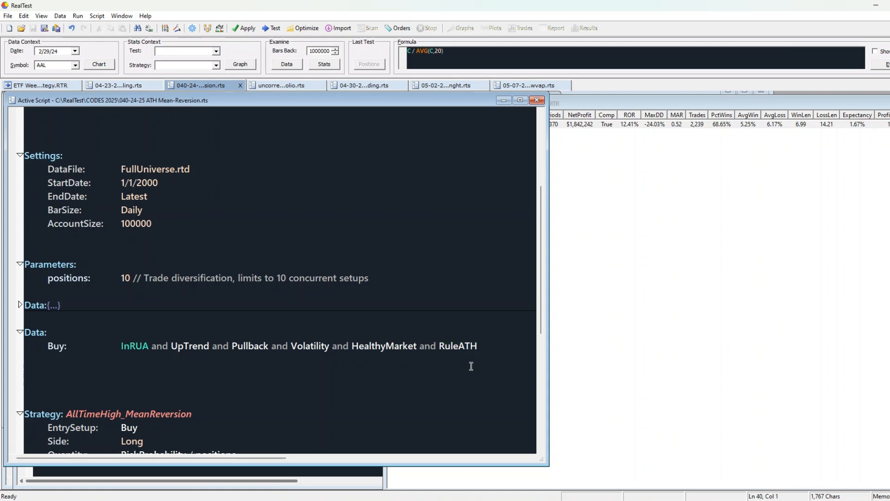
{"action": "scroll", "scroll_direction": "down", "scroll_amount": 3}
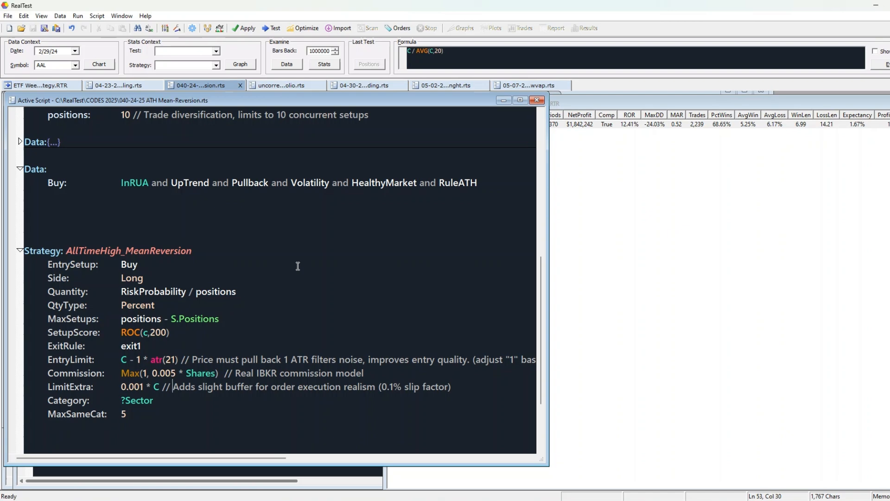
{"action": "scroll", "scroll_direction": "up", "scroll_amount": 3}
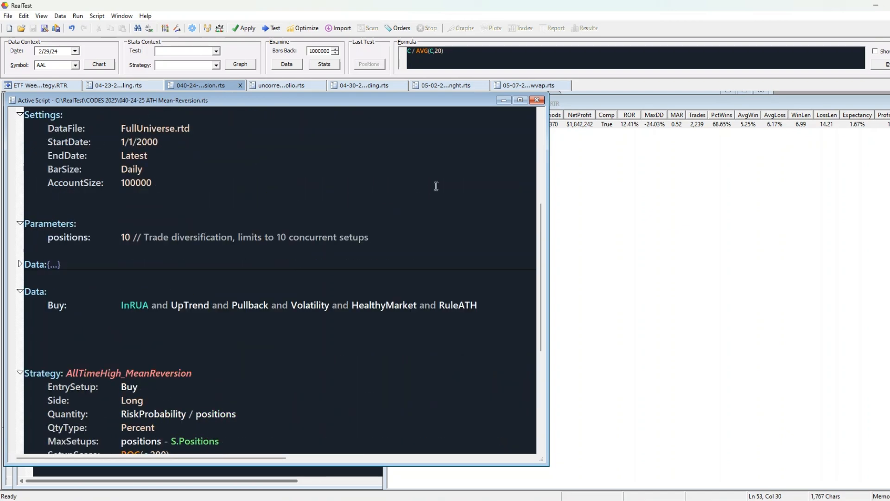
{"action": "scroll", "scroll_direction": "down", "scroll_amount": 3}
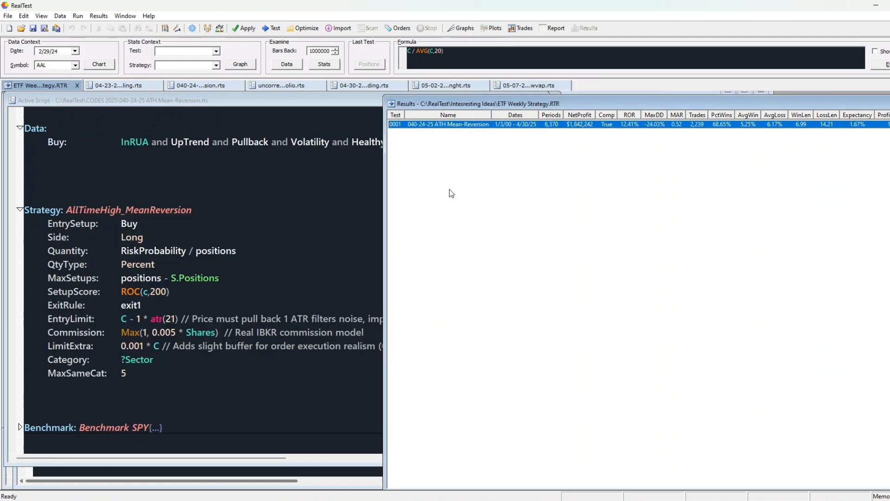
Set StartDate under Settings to 1/1/2025
{"action": "left_click", "coordinate": [201, 84]}
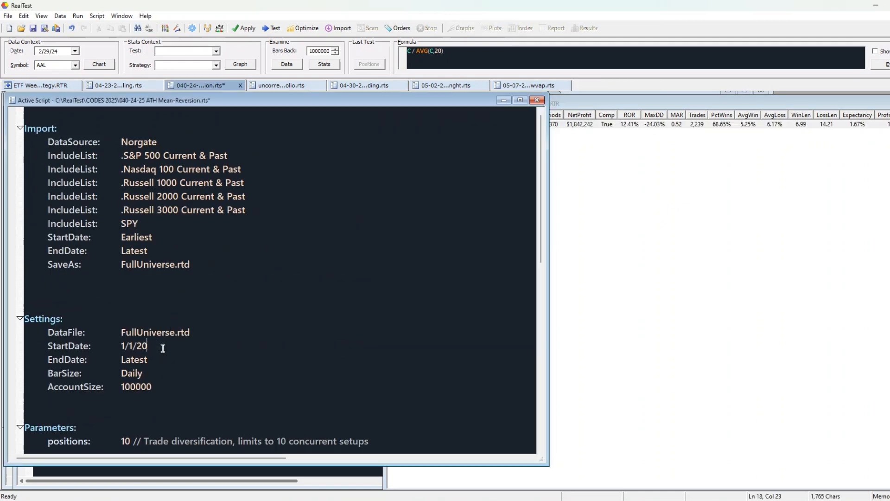
{"action": "type", "text": "25"}
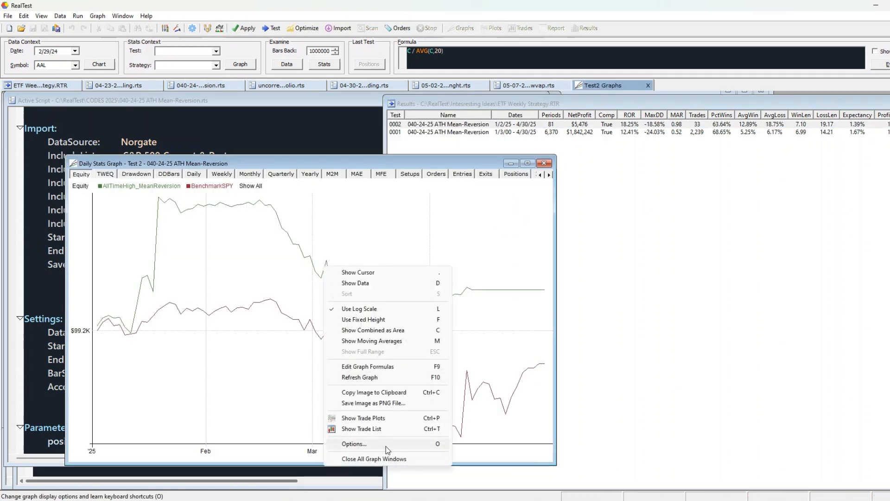
Toggle the BenchmarkSPY legend entry, then Show All to plot strategy and SPY curves together
{"action": "left_click", "coordinate": [354, 443]}
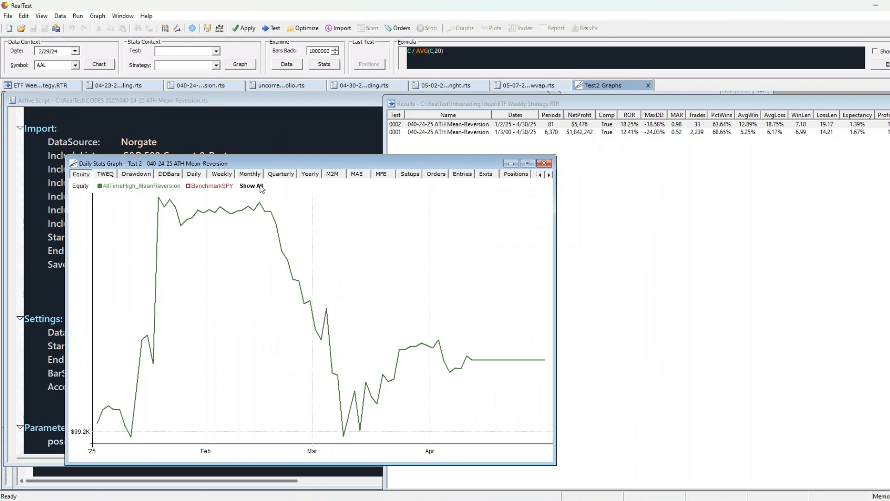
{"action": "left_click", "coordinate": [250, 185]}
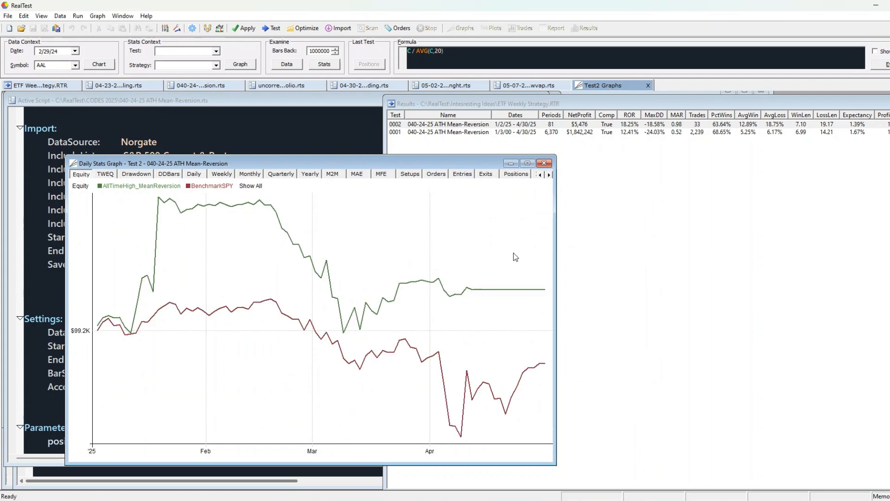
{"action": "mouse_move", "coordinate": [572, 263]}
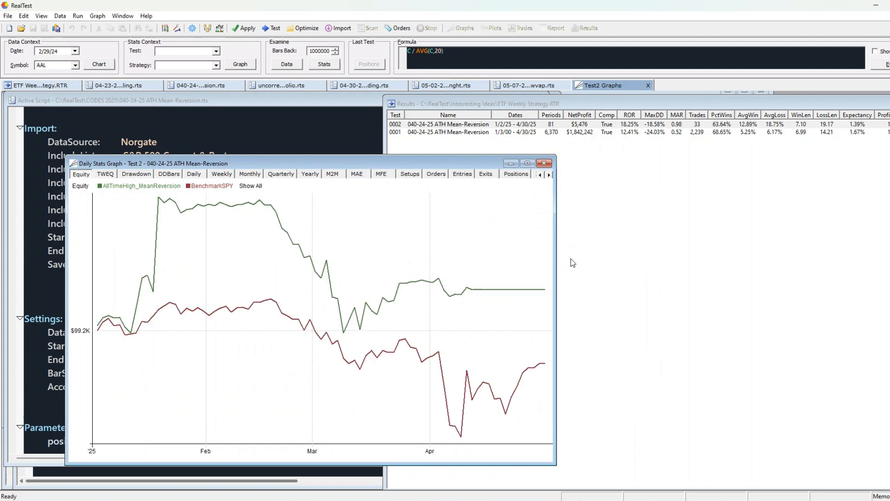